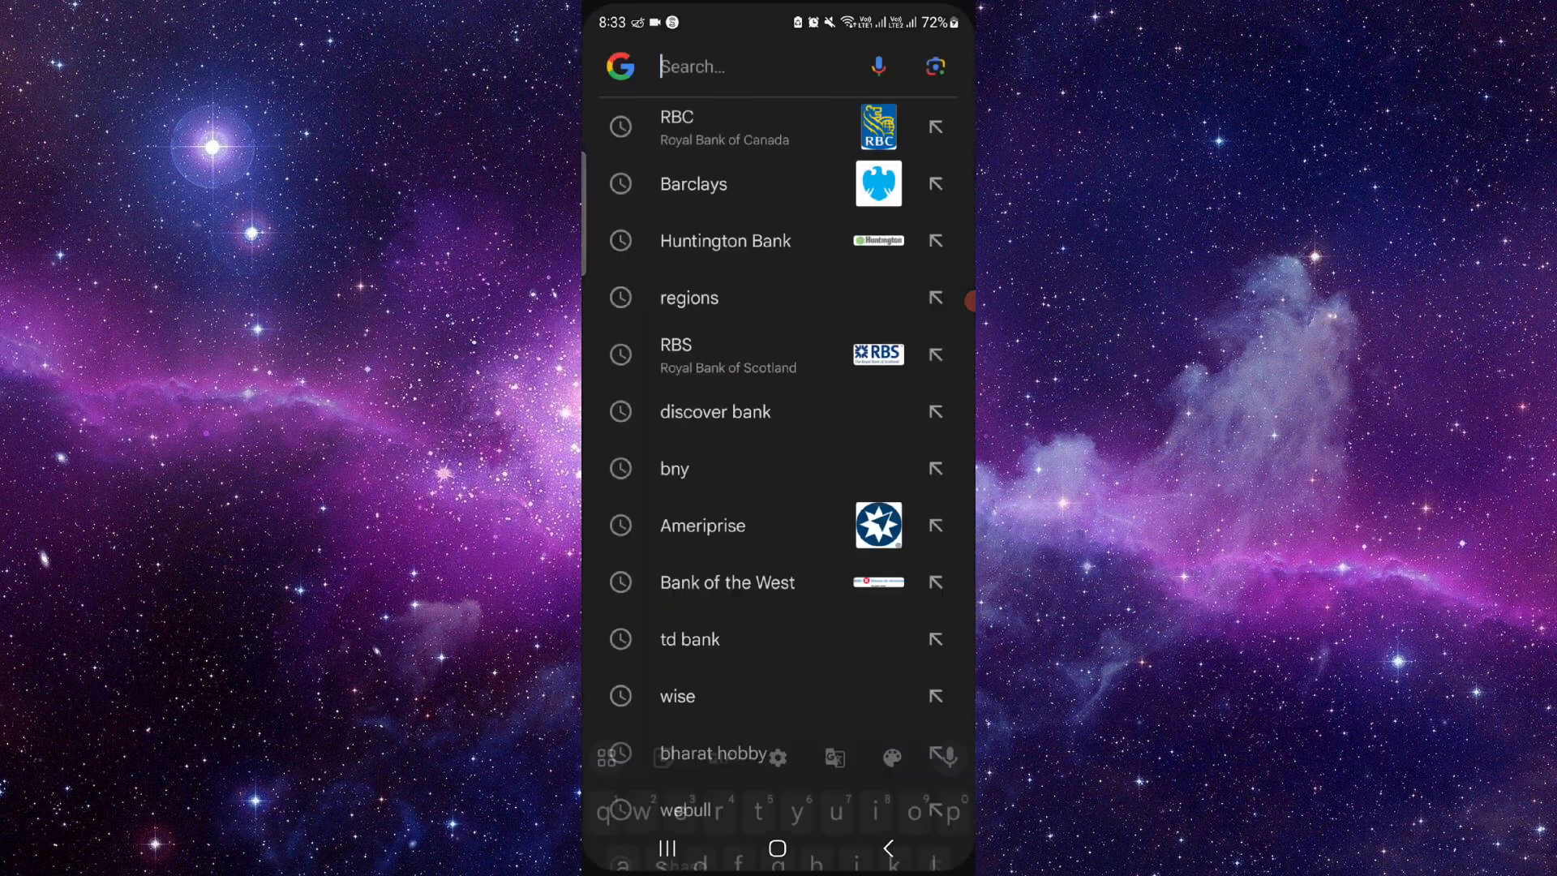
Search 'san' in the Google search bar to bring up Santander Bank suggestions.
{"action": "type", "text": "san"}
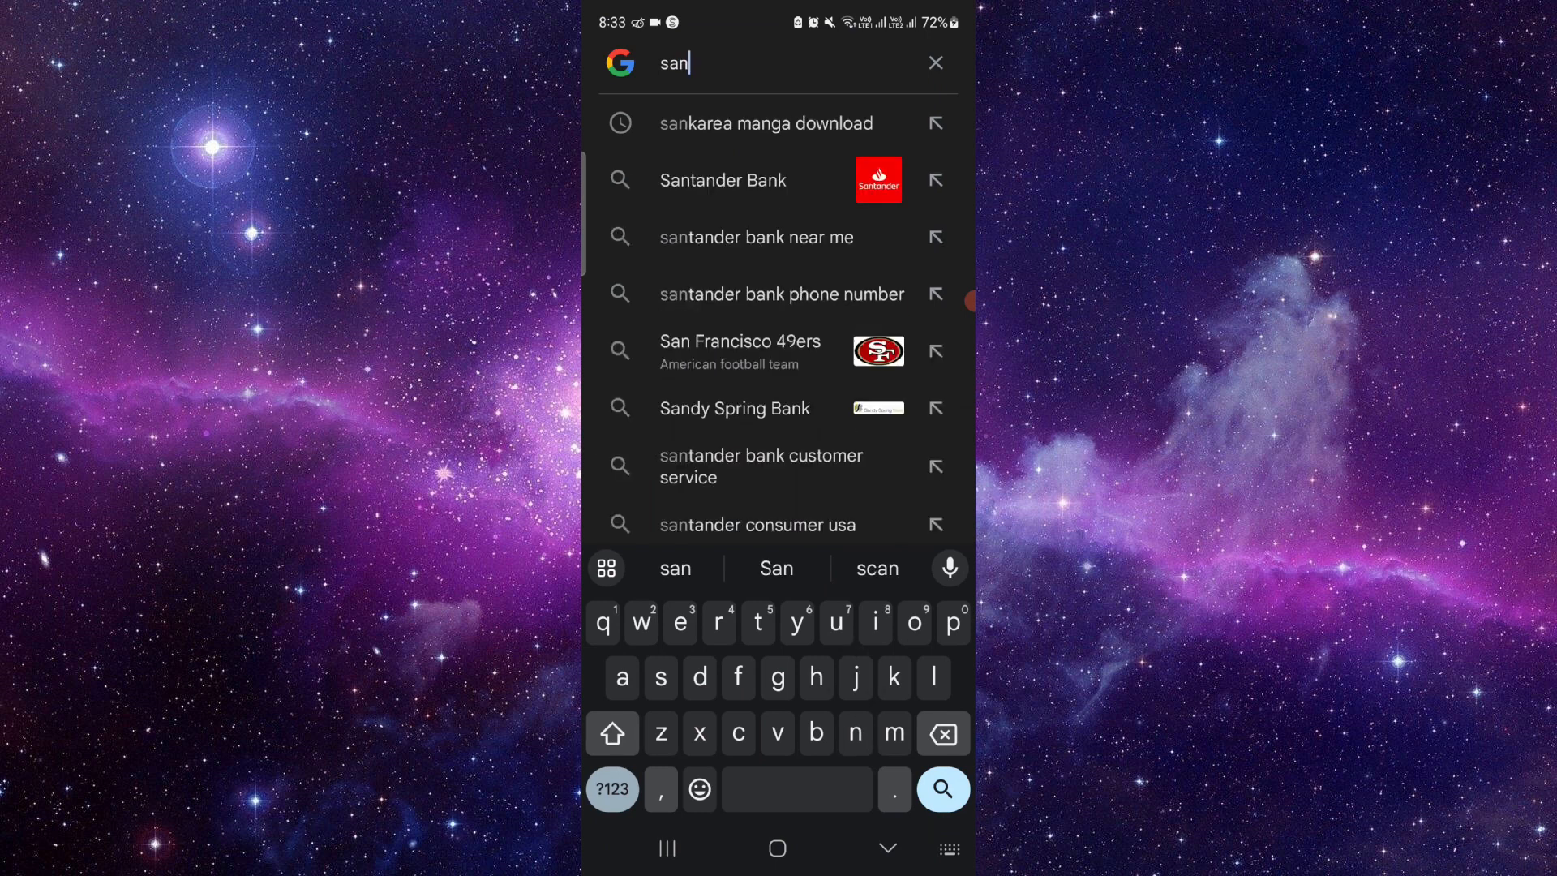
Visit the Santander Bank site from the suggestion, then close all recent apps to return home.
{"action": "left_click", "coordinate": [723, 180]}
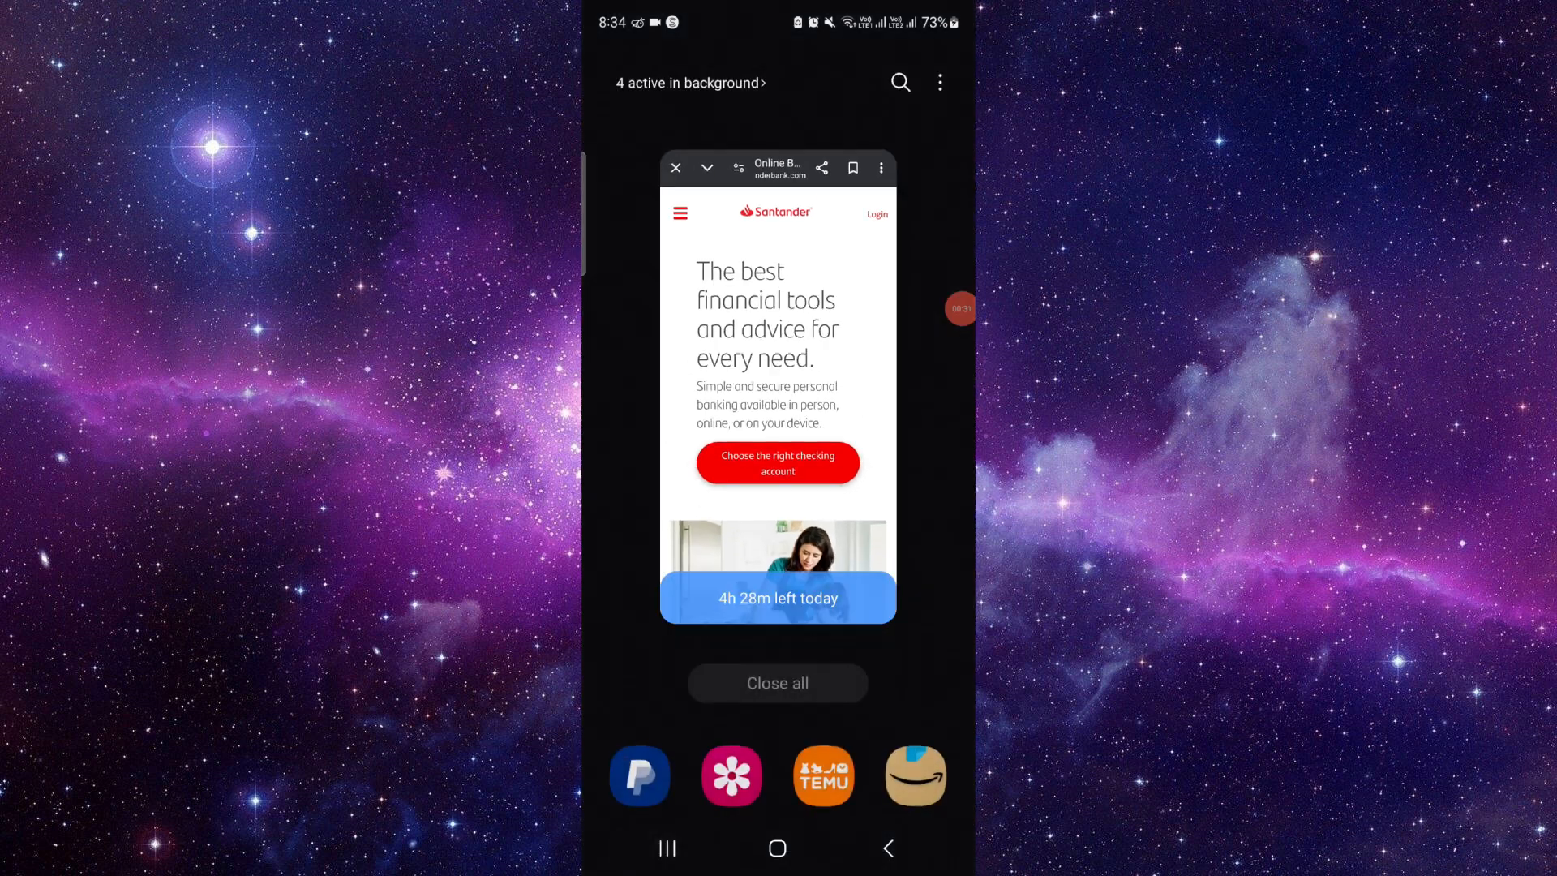
{"action": "left_click", "coordinate": [777, 848]}
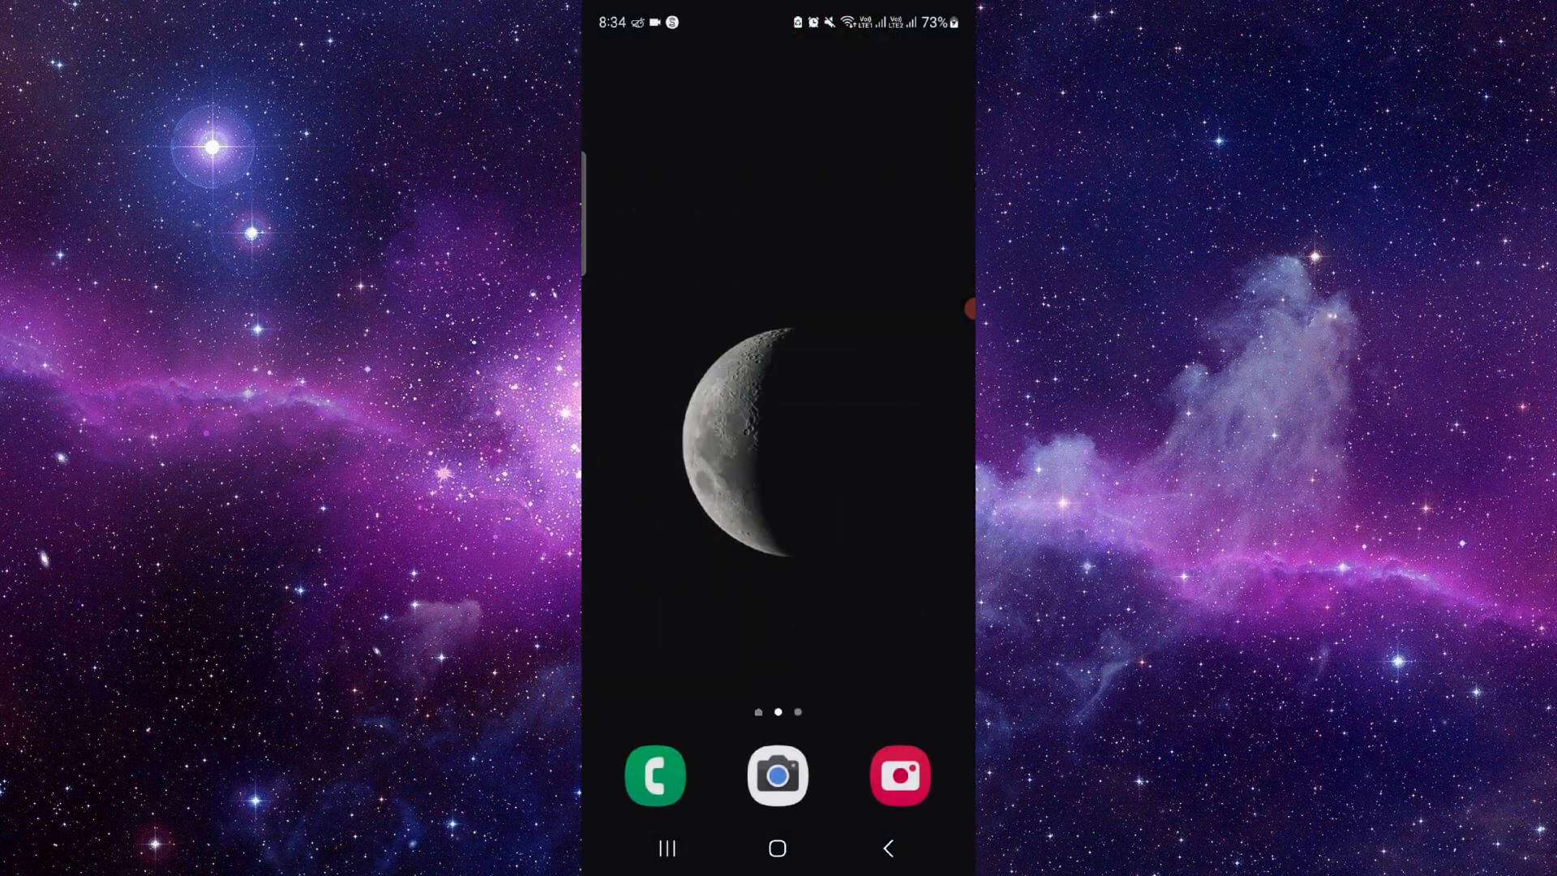